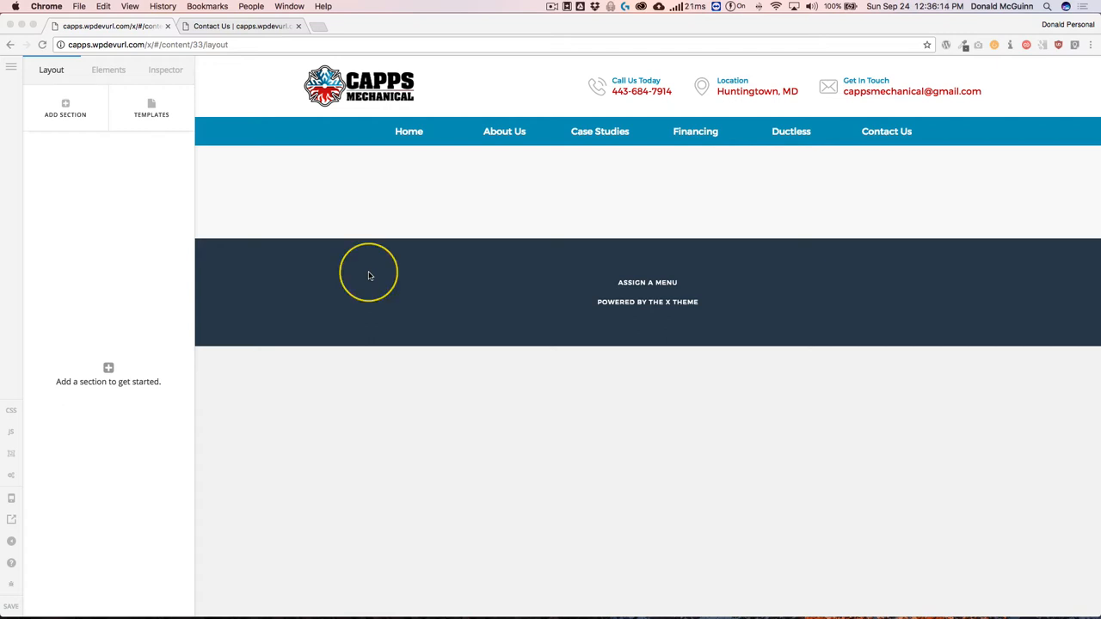
mouse_move(365, 273)
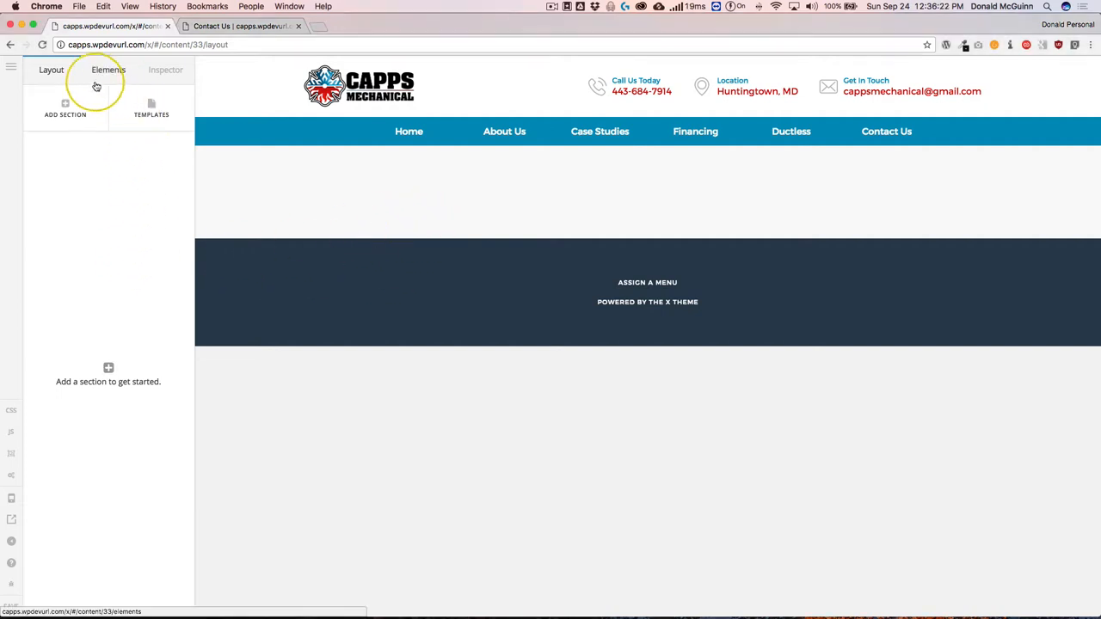
Browse the page elements, then return to the Layout section list
click(51, 69)
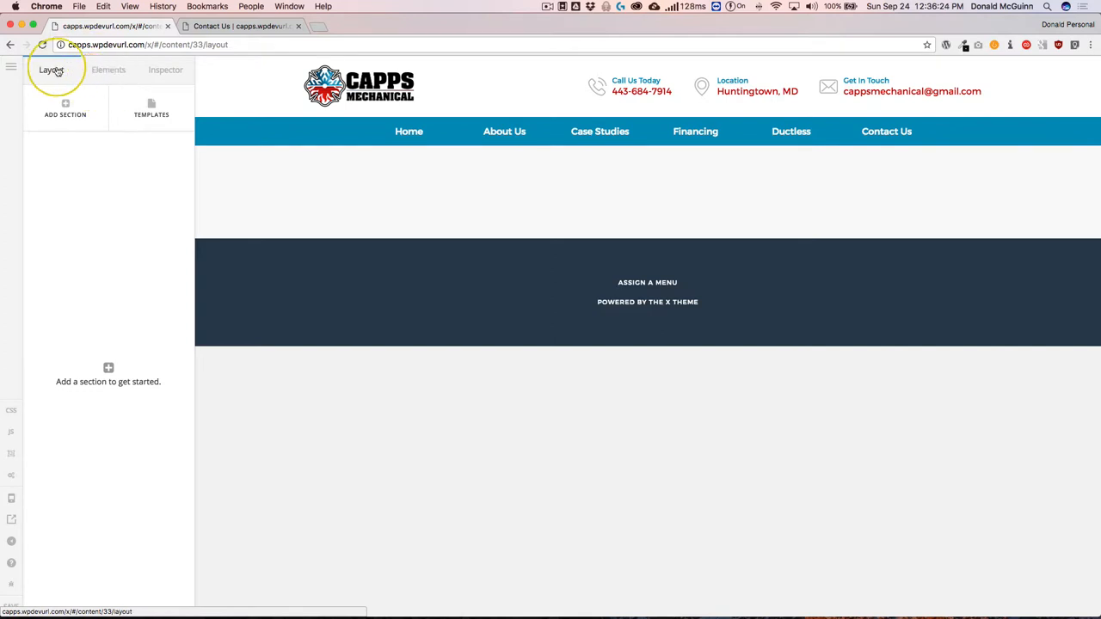
click(65, 107)
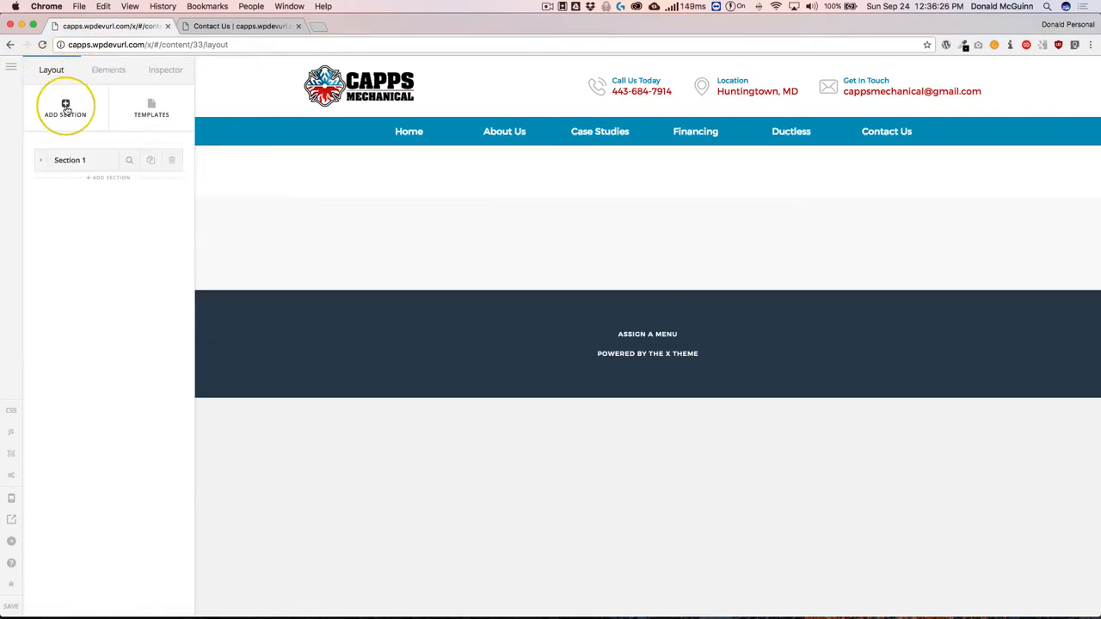
Add Section 1 and rename it 'About Us', with its row named 'Icons'
click(66, 107)
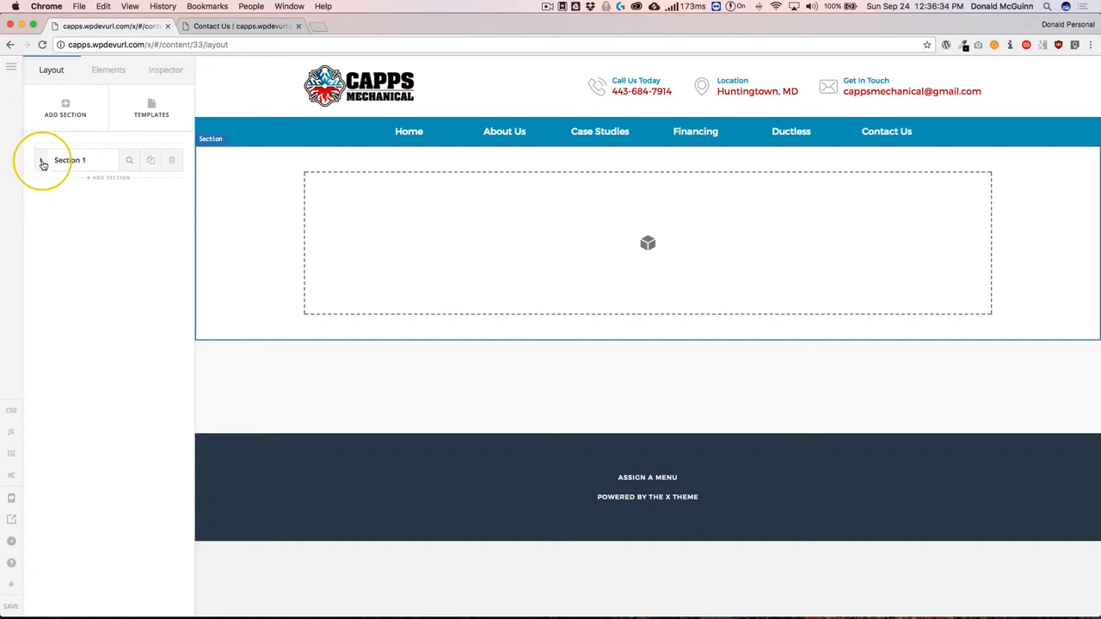
click(42, 161)
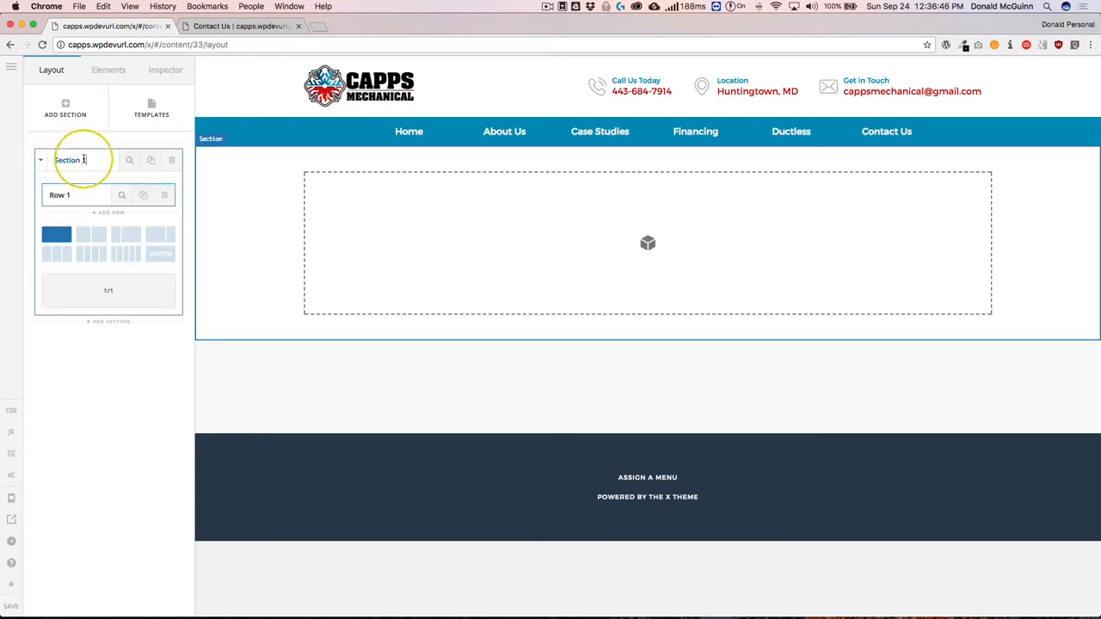
double_click(68, 160)
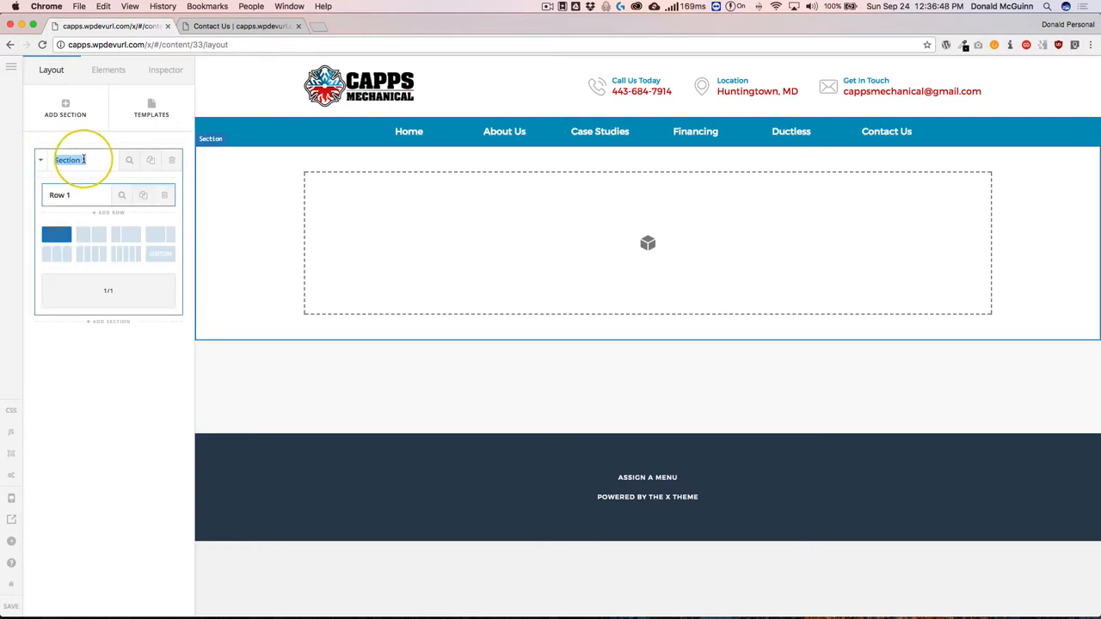
text(About Us)
click(76, 194)
text(Icons)
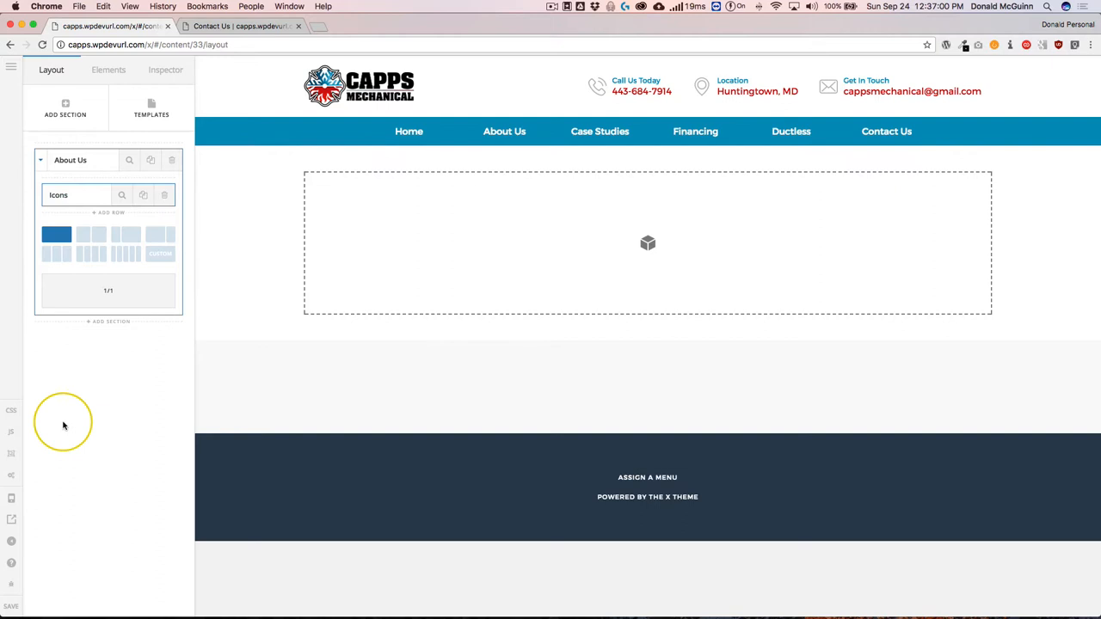
Add a second row under About Us and name it 'Text'
click(109, 213)
text(Te)
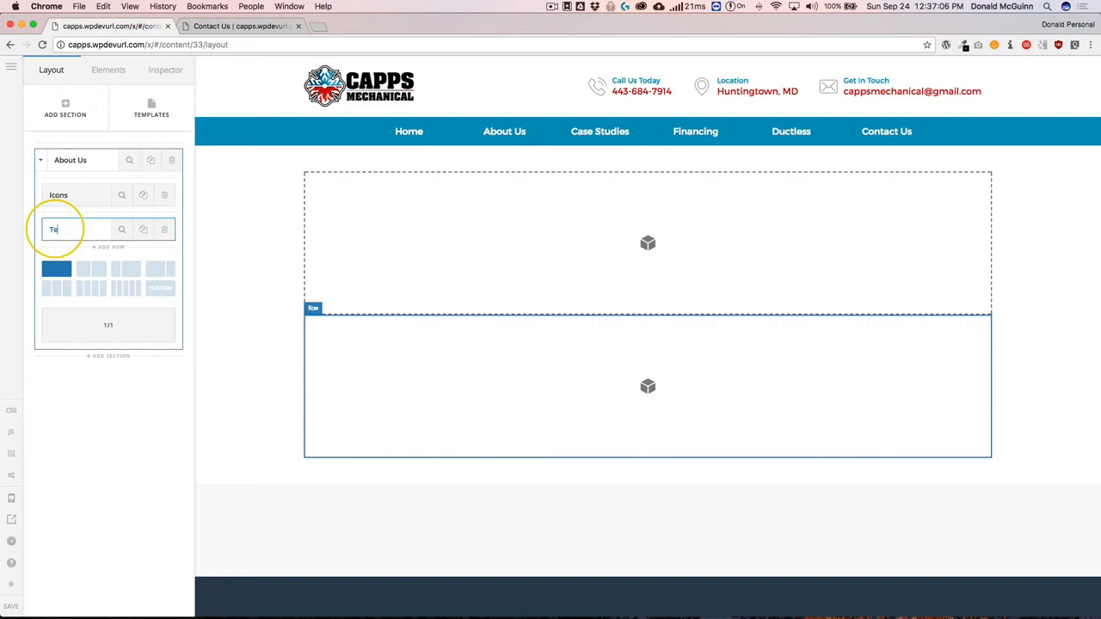
text(xt)
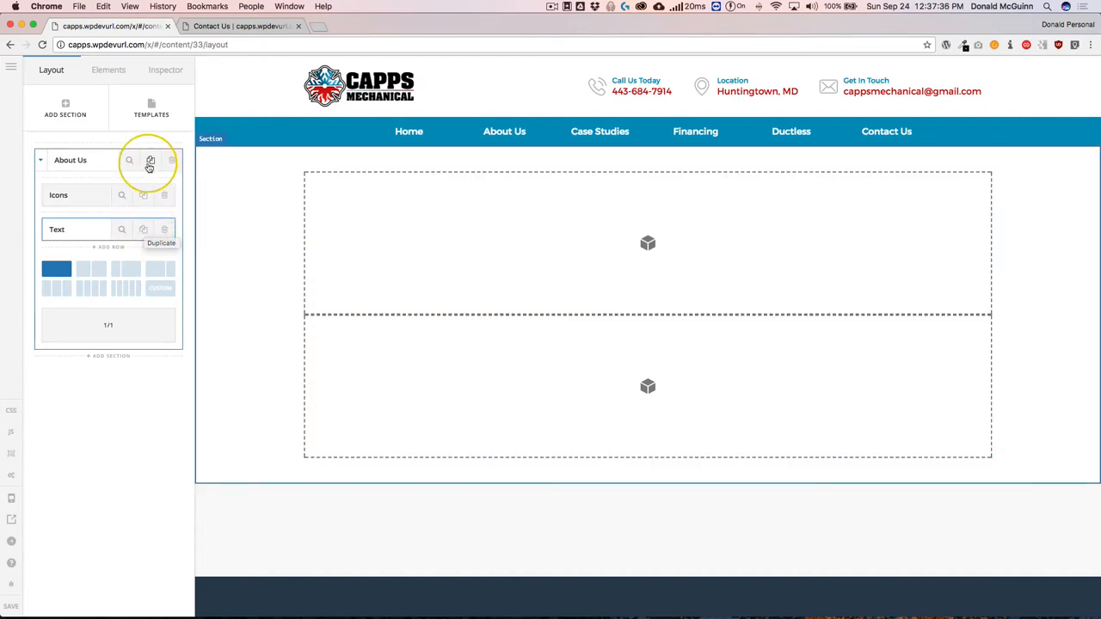
Duplicate About Us and rename the copy 'Another Section'
click(151, 161)
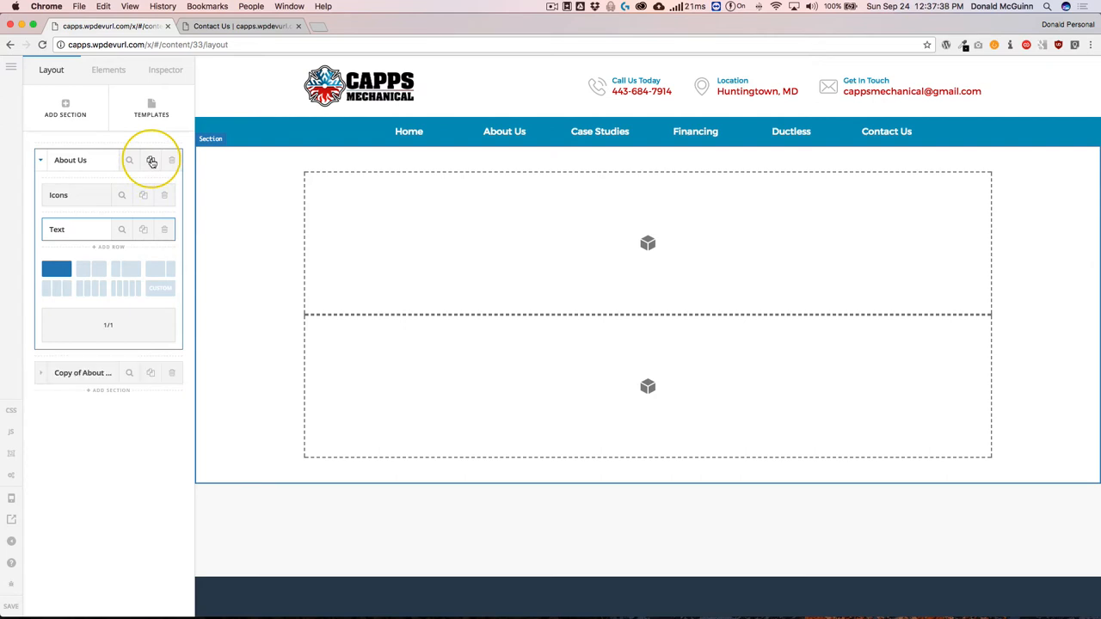
scroll(down, 3)
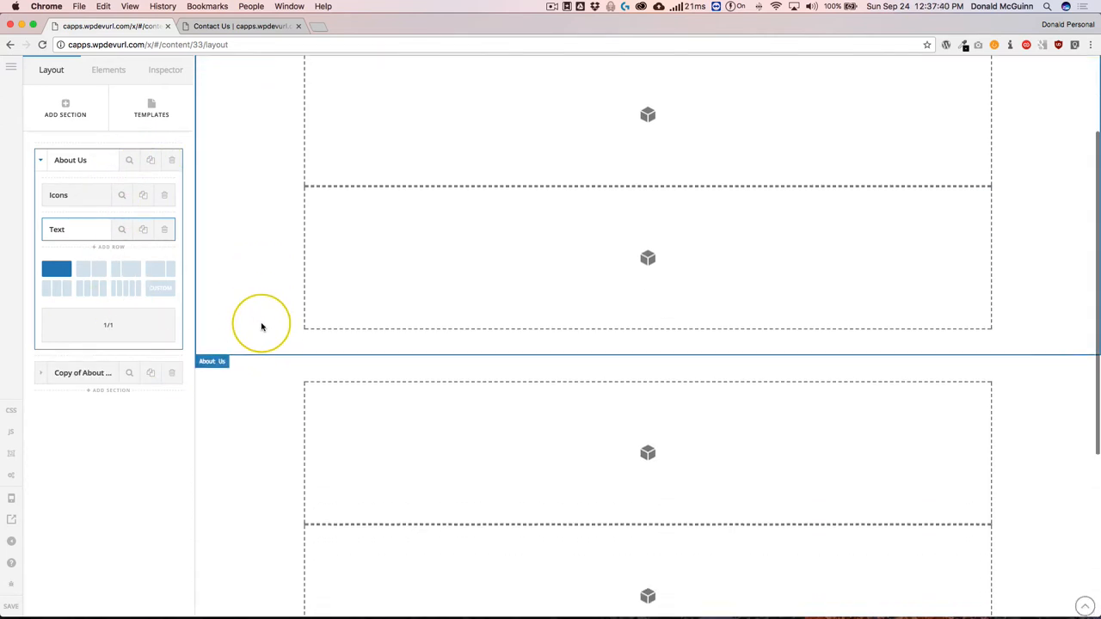
scroll(down, 3)
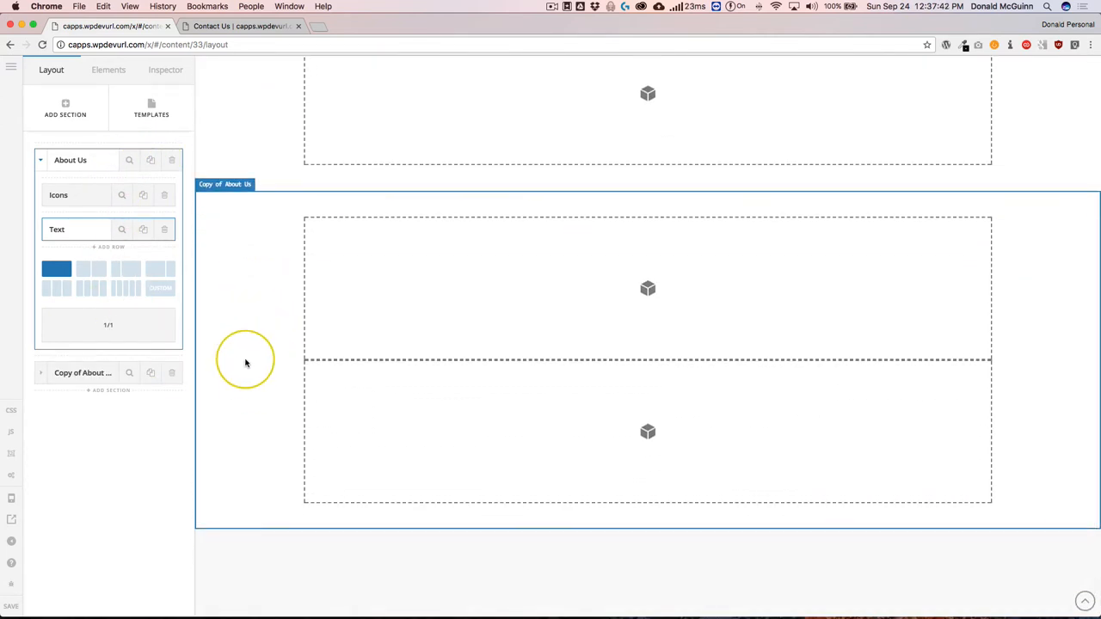
mouse_move(83, 371)
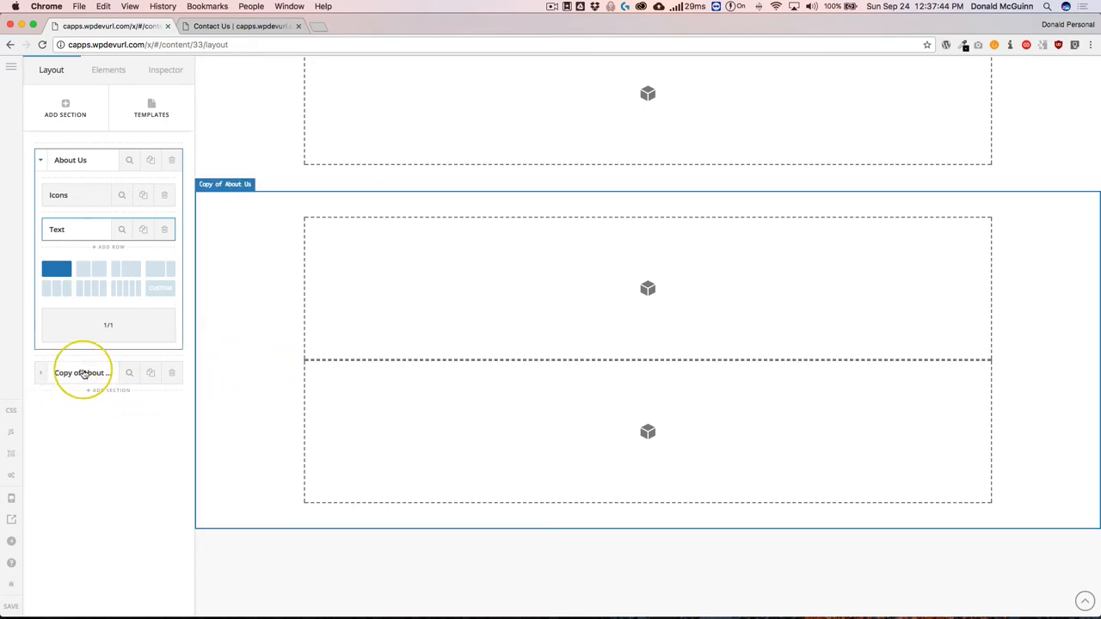
mouse_move(245, 352)
text(Anothe)
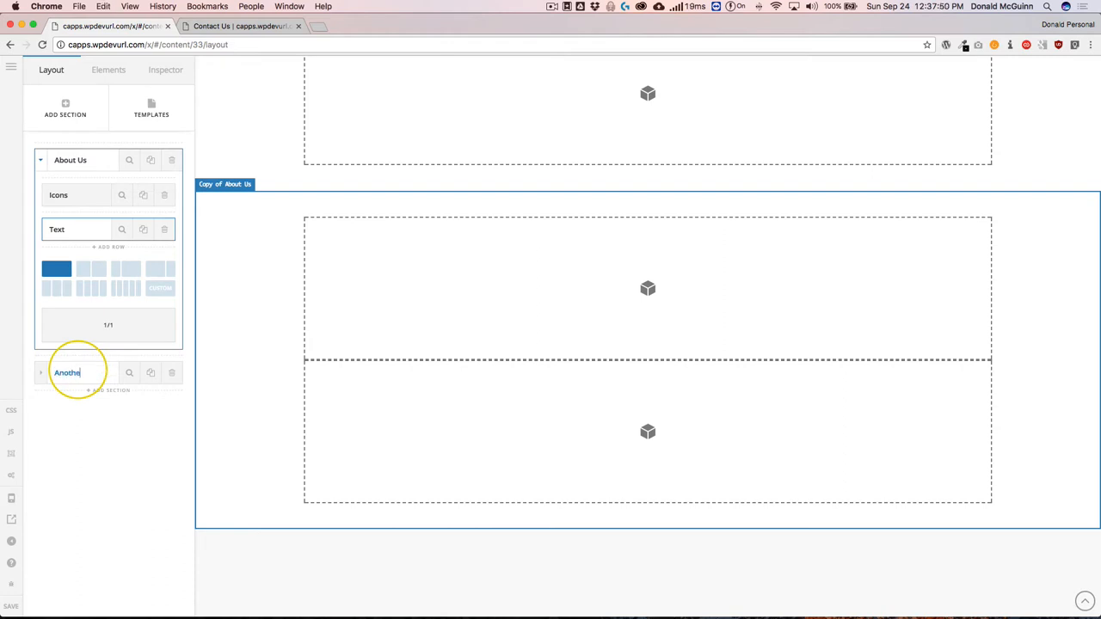
text(r Section)
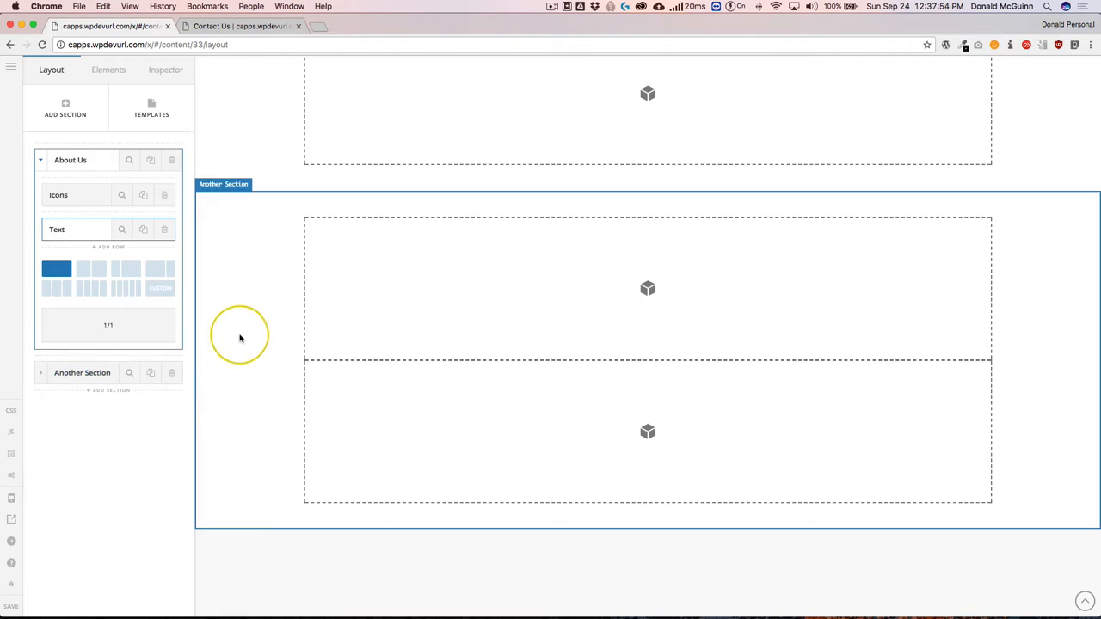
mouse_move(222, 199)
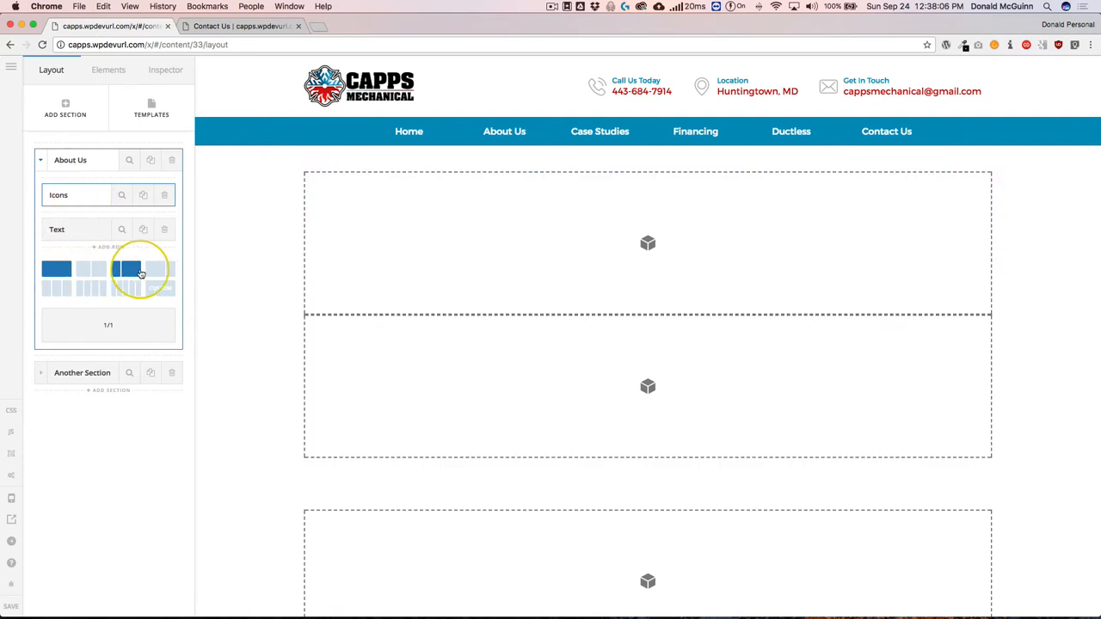
Give the Icons row a 1/2 + 1/2 layout and the Text row four columns
click(92, 268)
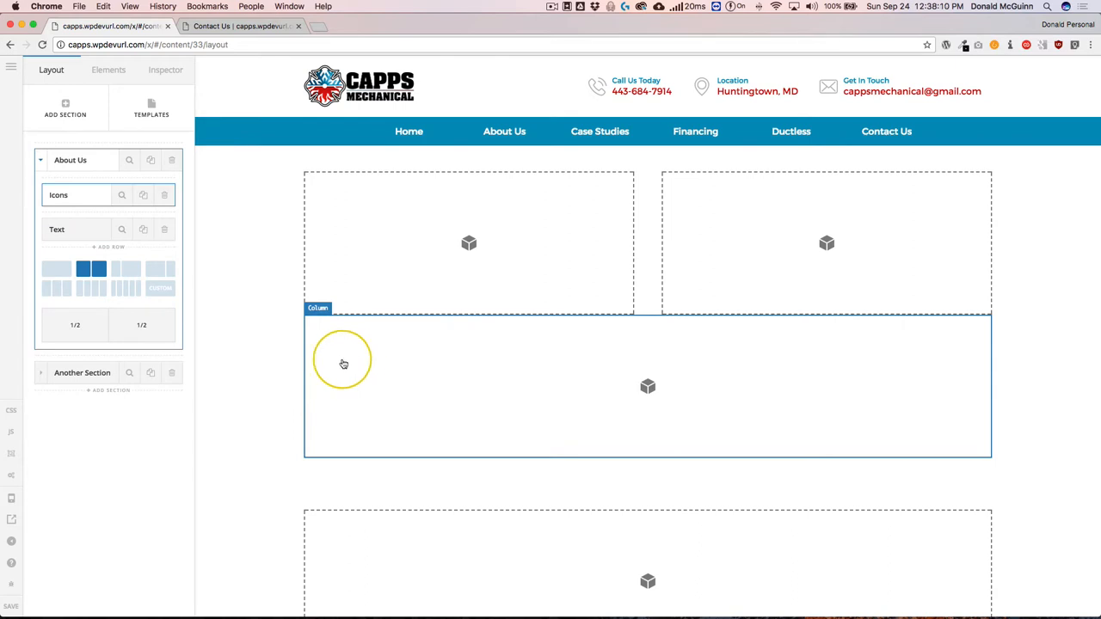
click(86, 289)
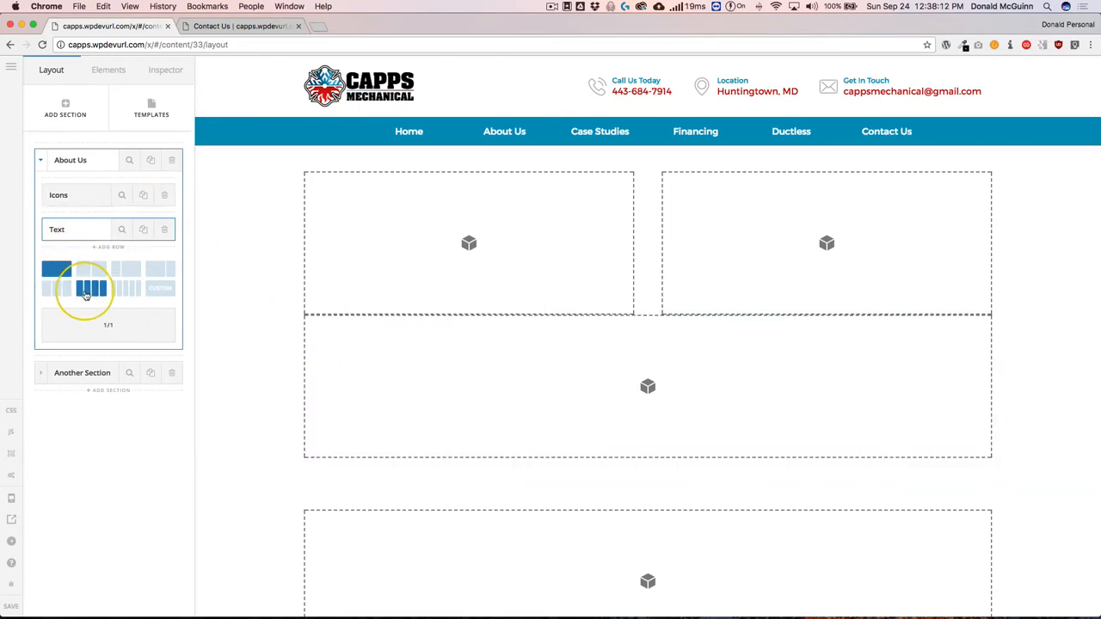
click(89, 289)
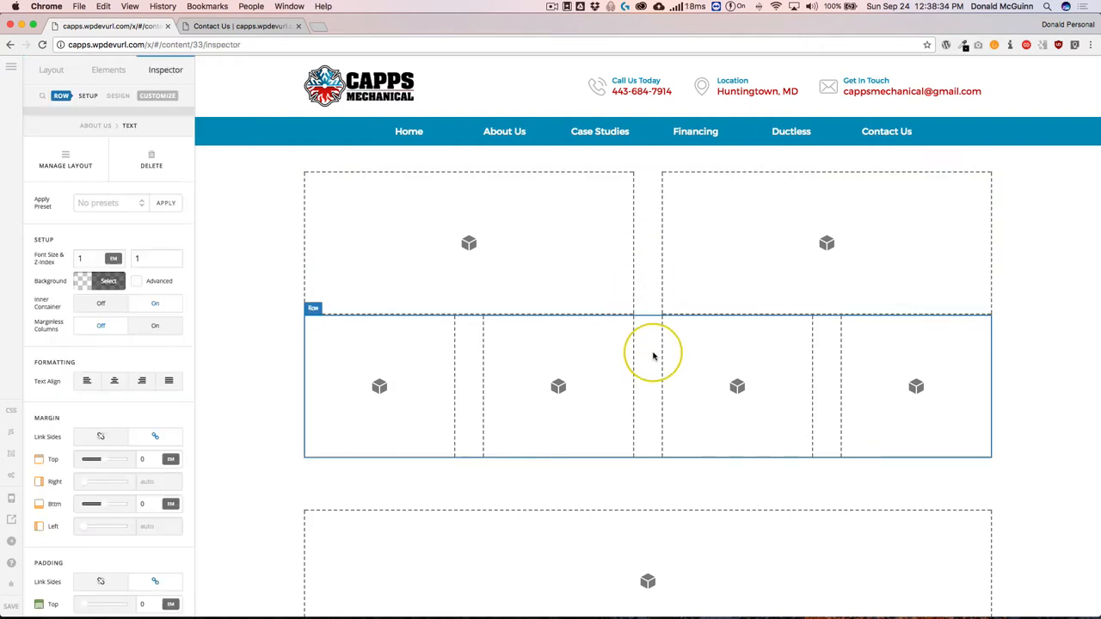
mouse_move(652, 382)
text(1)
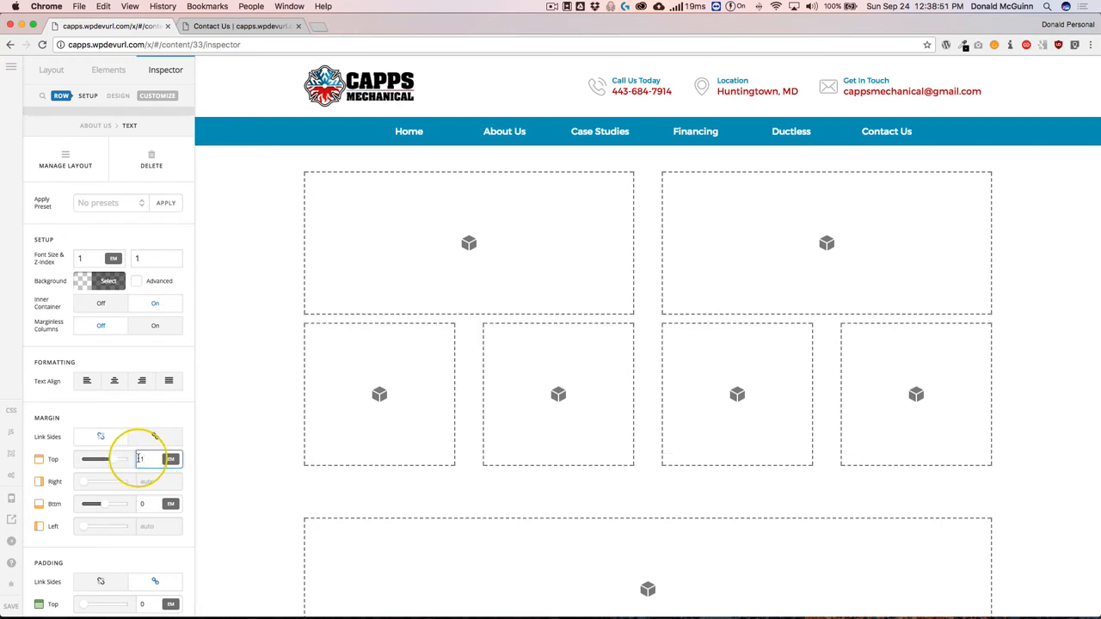
Set the row's column spacing to 3 and its Margin Top to 20px
text(3)
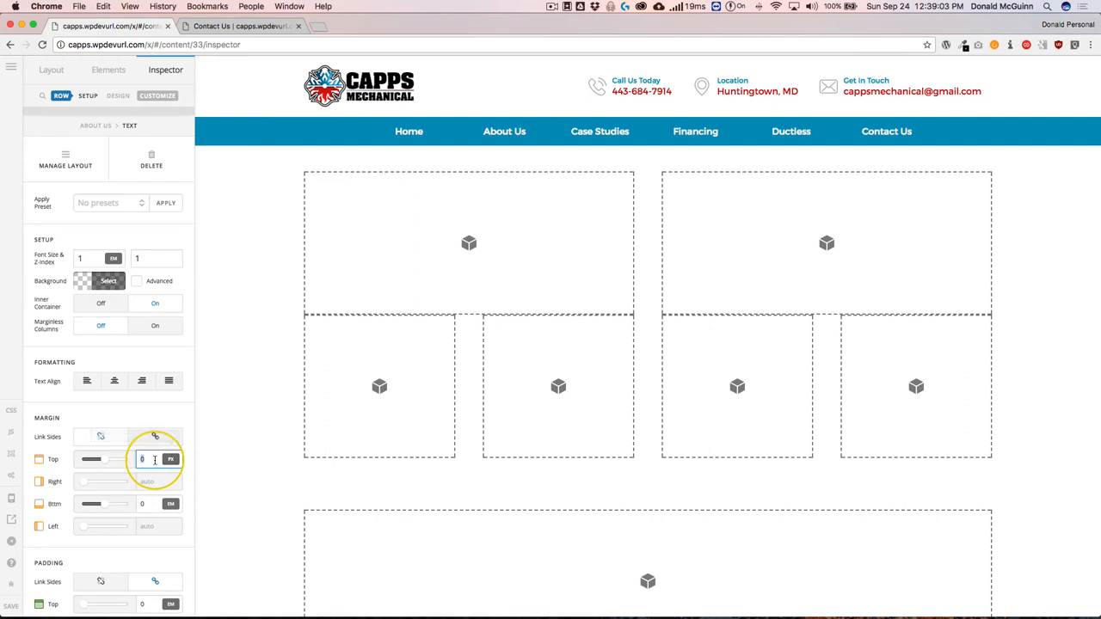
text(20px)
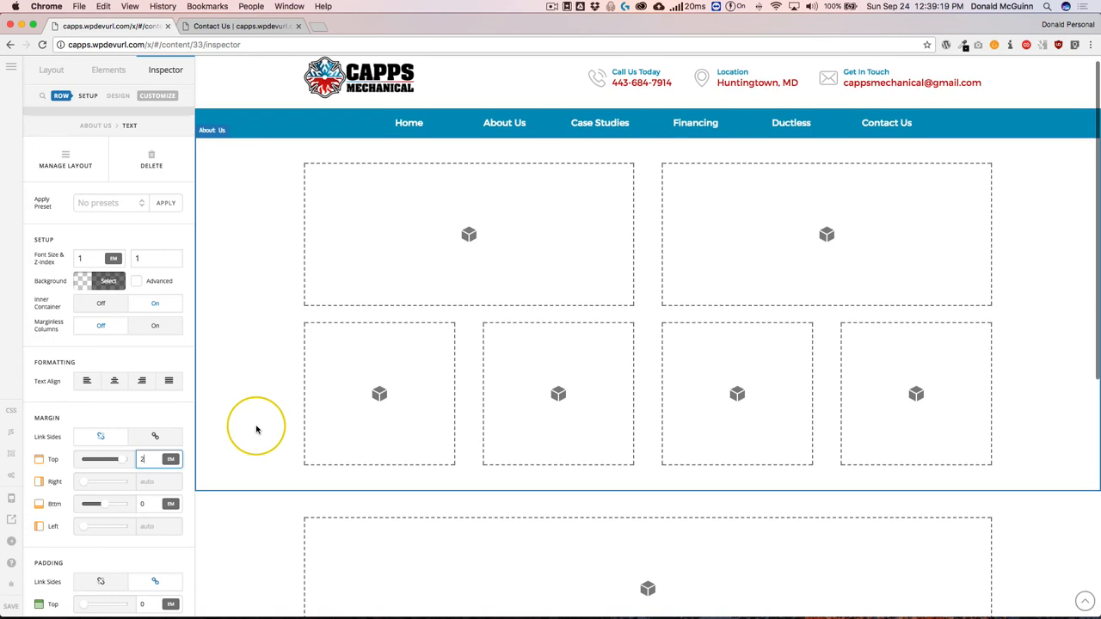
Make the second Text column red and the Icons row blue rgb(8,147,186)
click(379, 392)
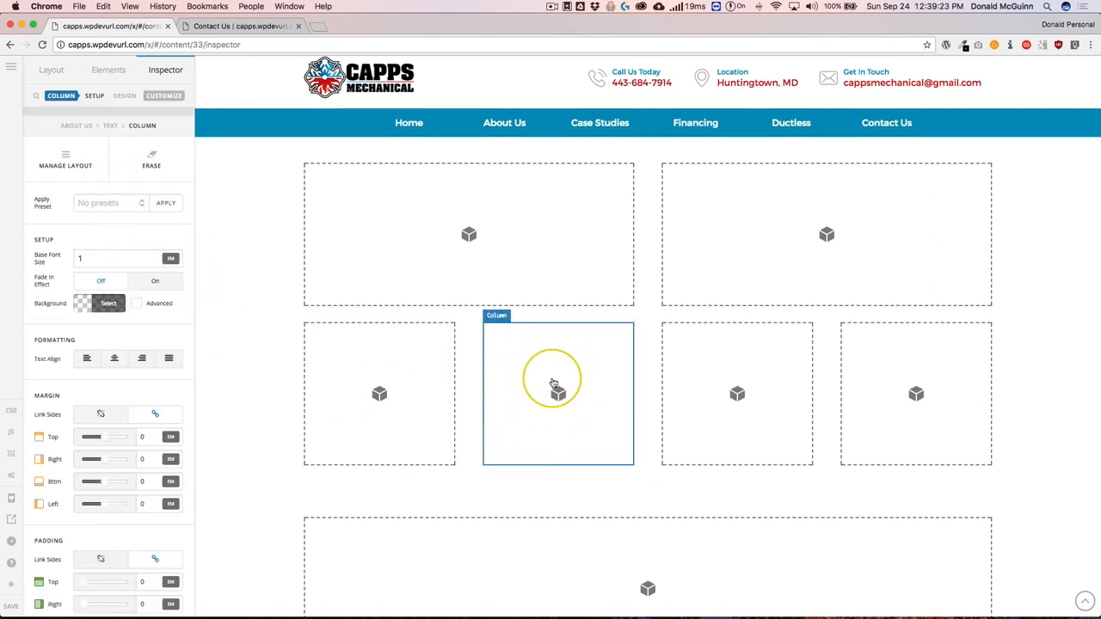
click(108, 302)
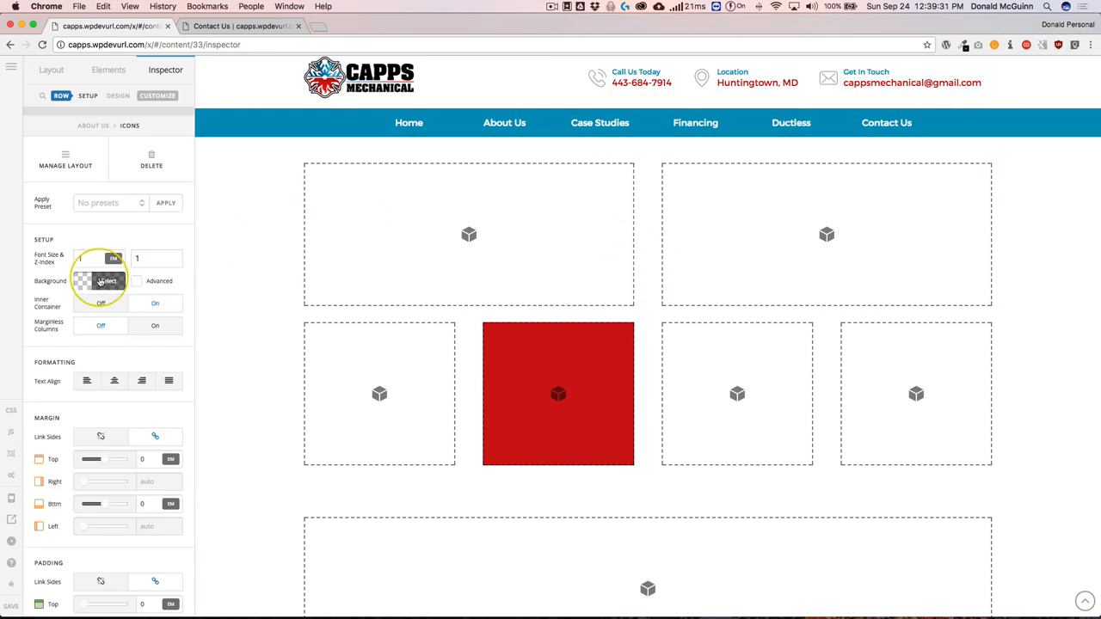
click(107, 280)
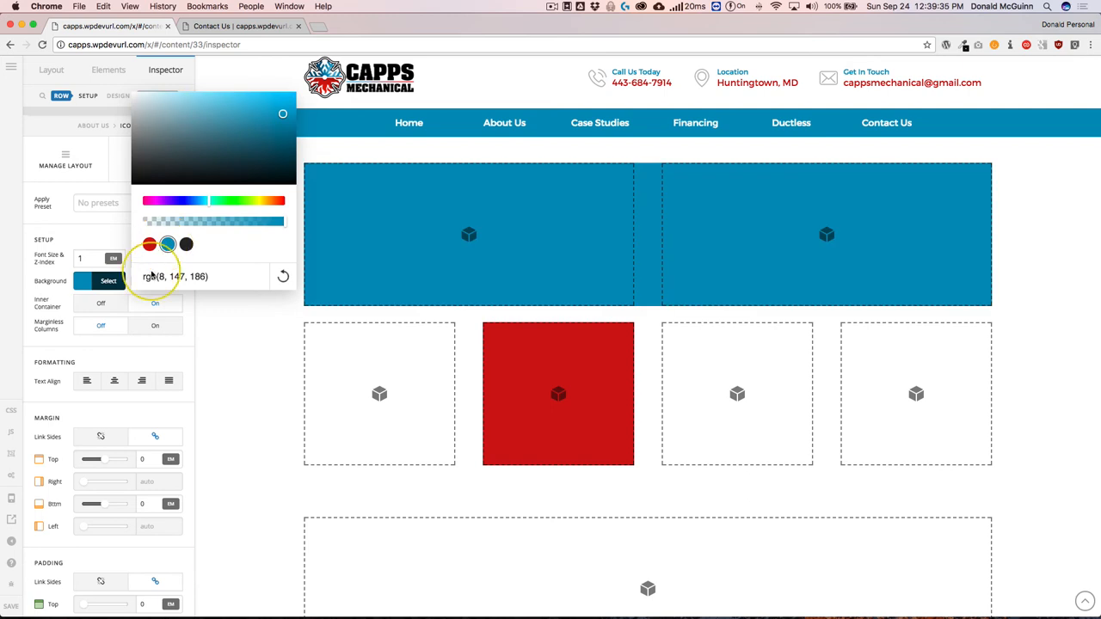
mouse_move(602, 251)
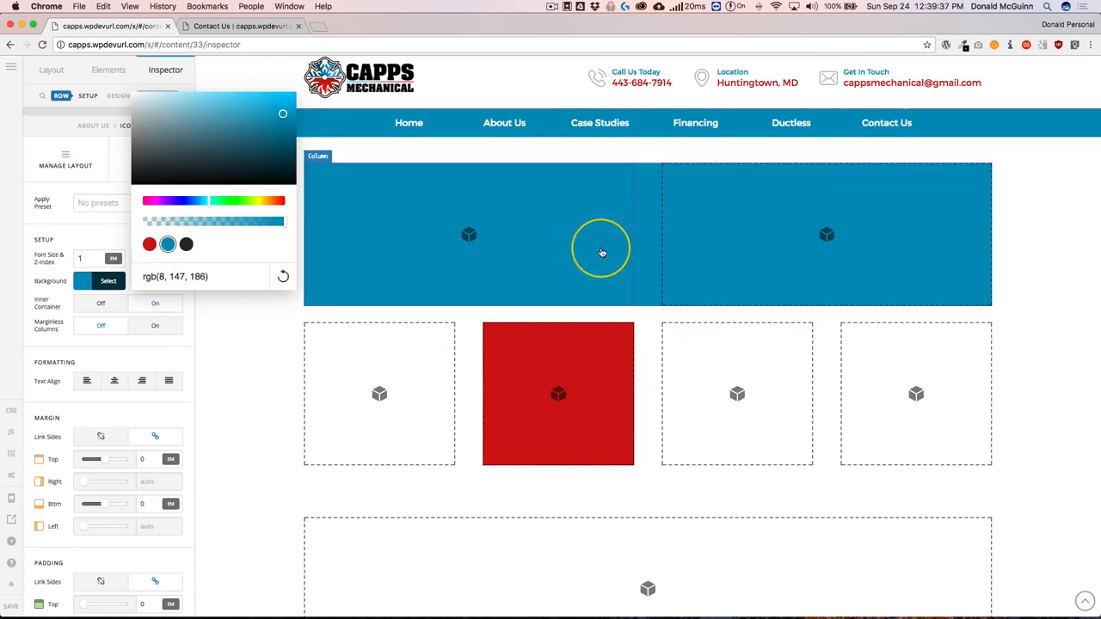
mouse_move(573, 280)
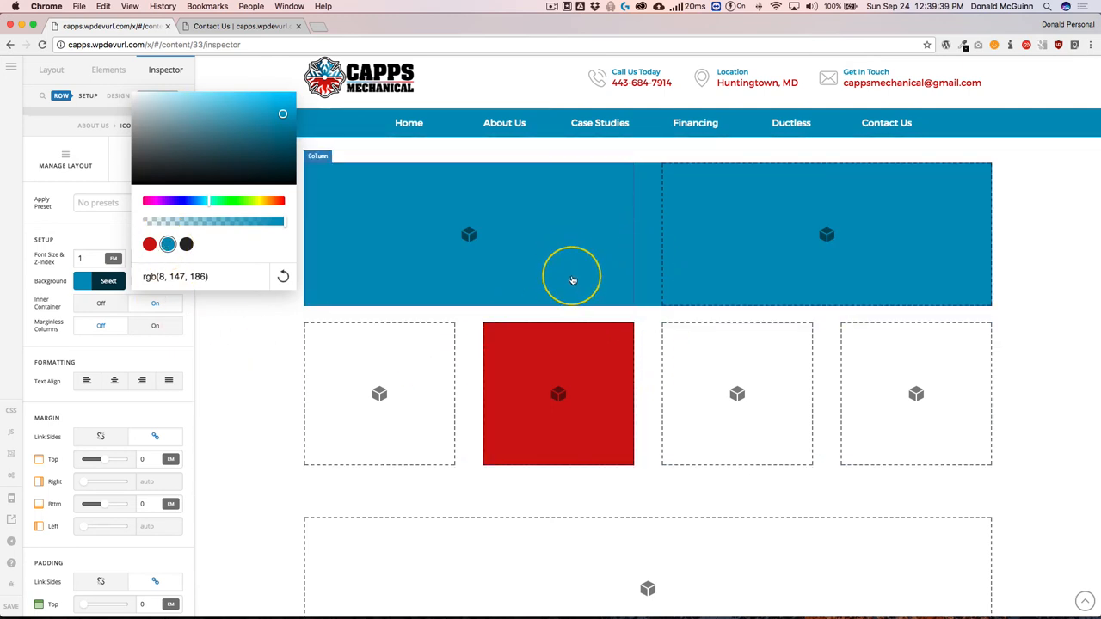
mouse_move(550, 323)
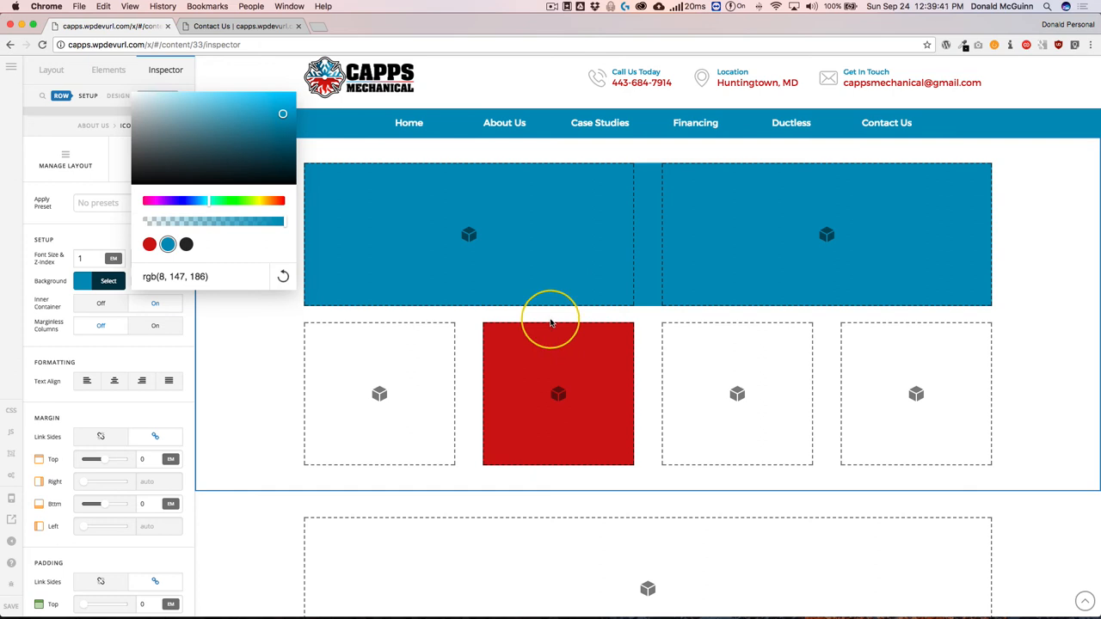
mouse_move(117, 340)
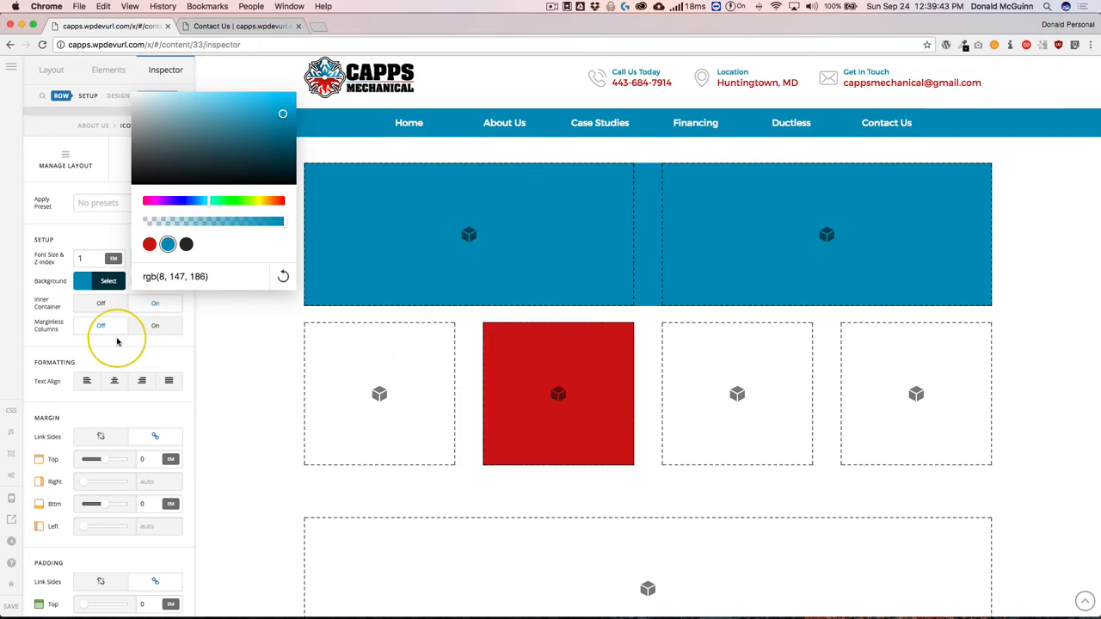
click(53, 69)
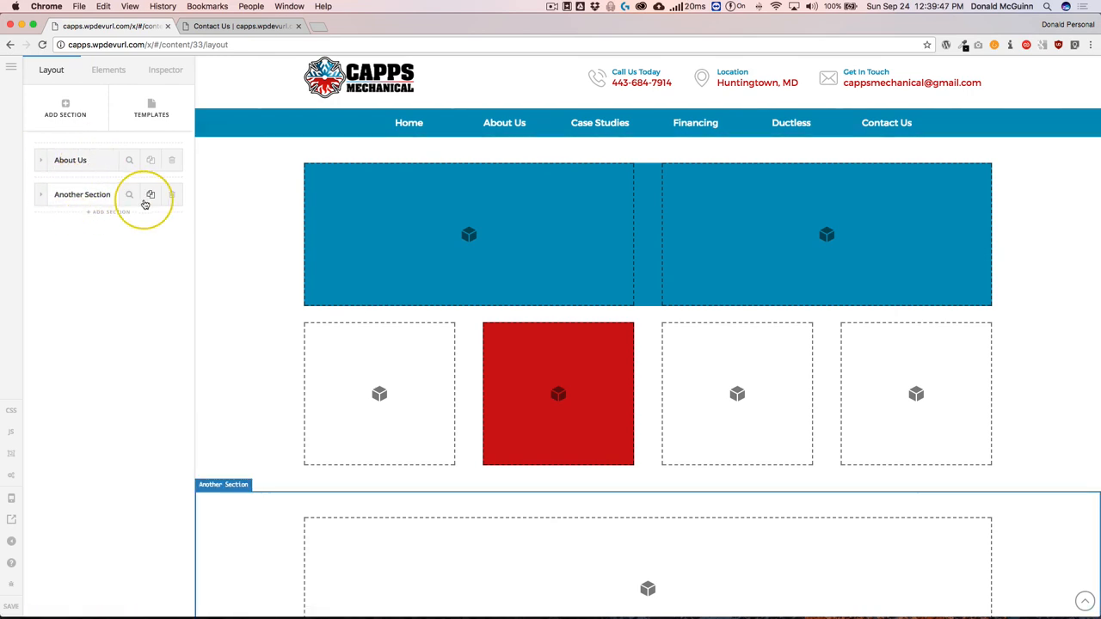
Delete Another Section and add a new section named 'Rename This'
click(172, 193)
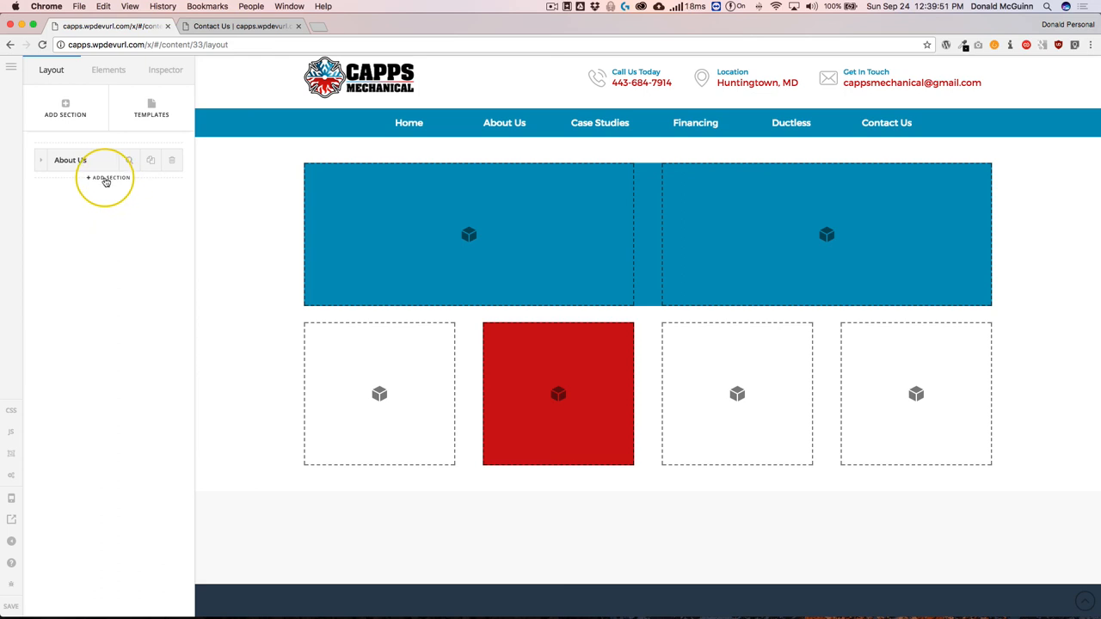
click(107, 177)
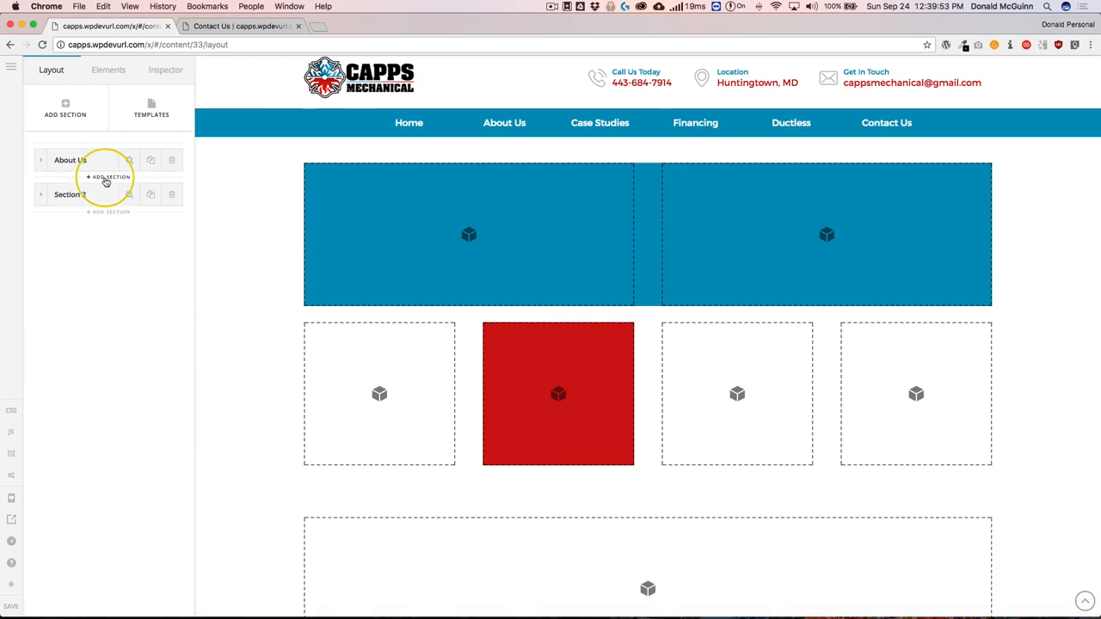
scroll(down, 3)
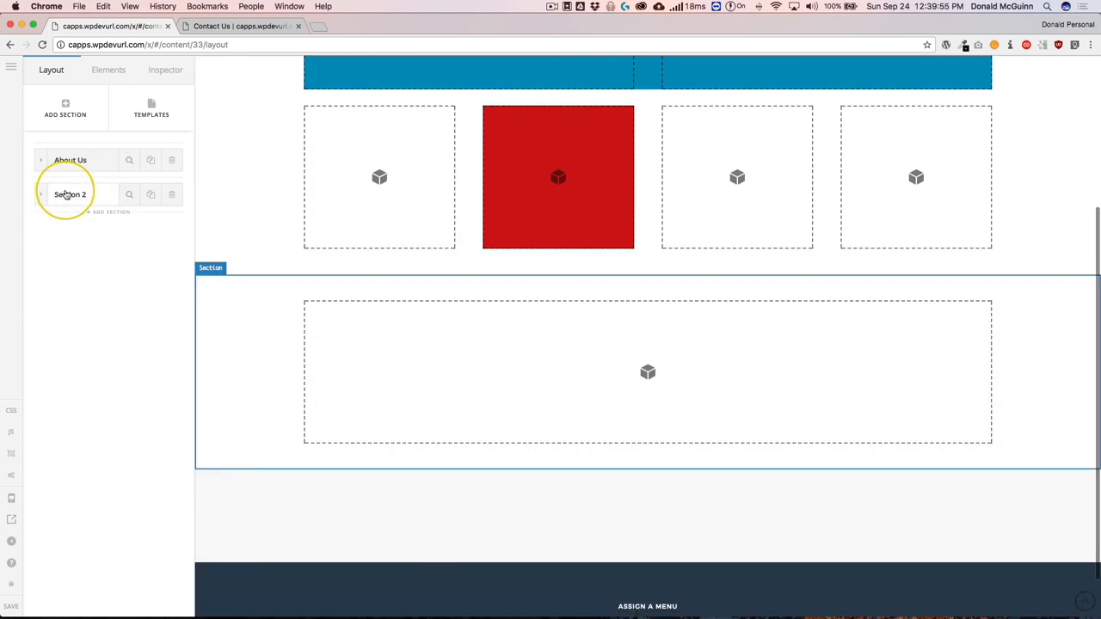
double_click(69, 192)
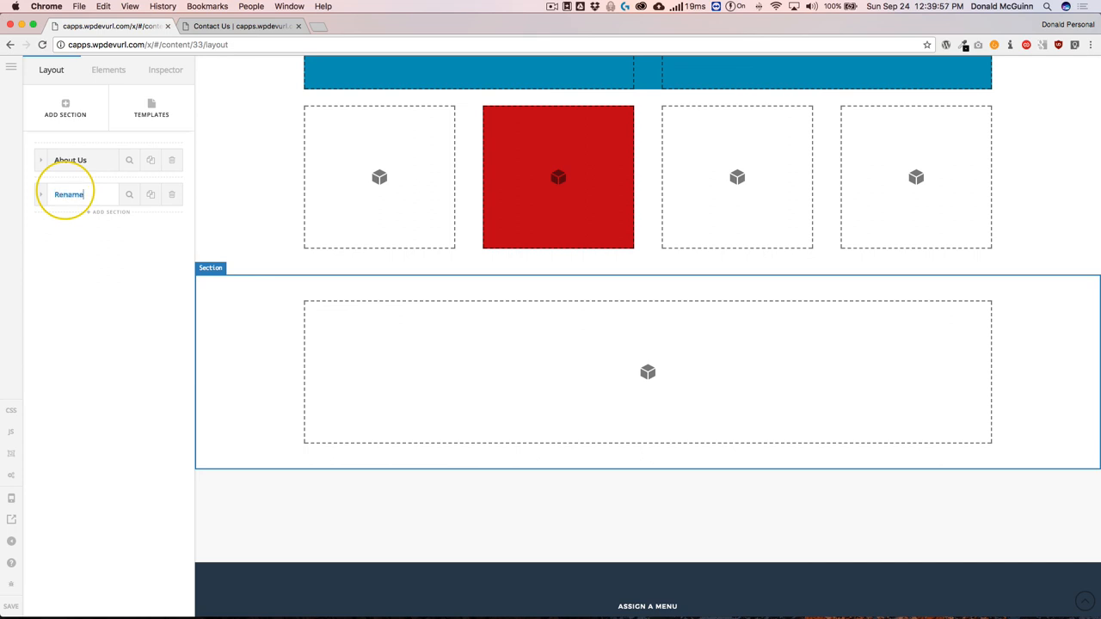
text(This)
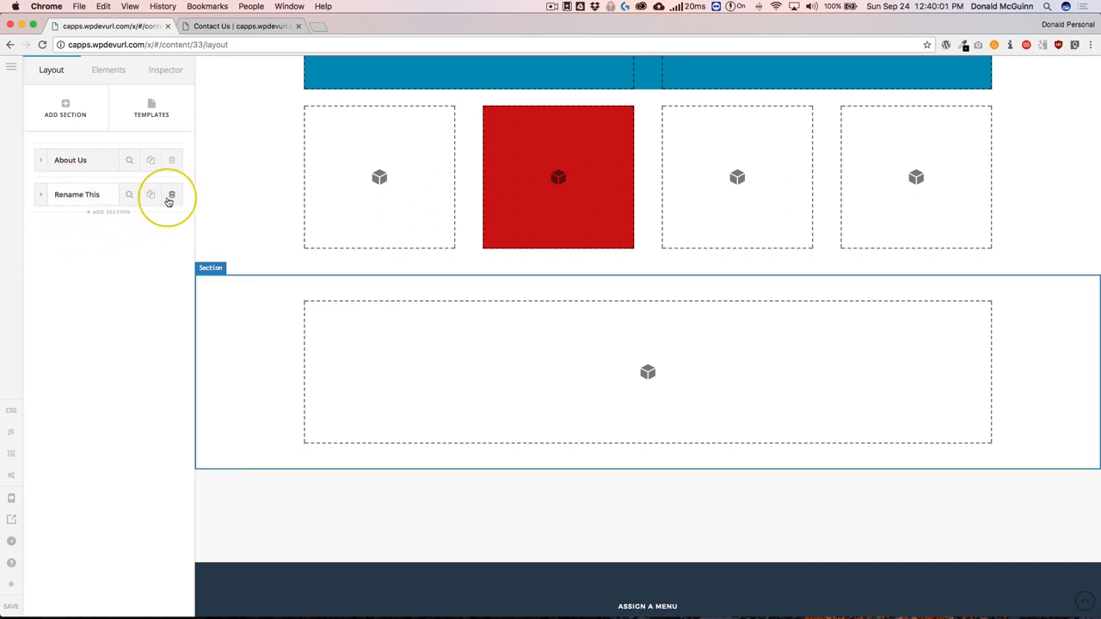
mouse_move(172, 197)
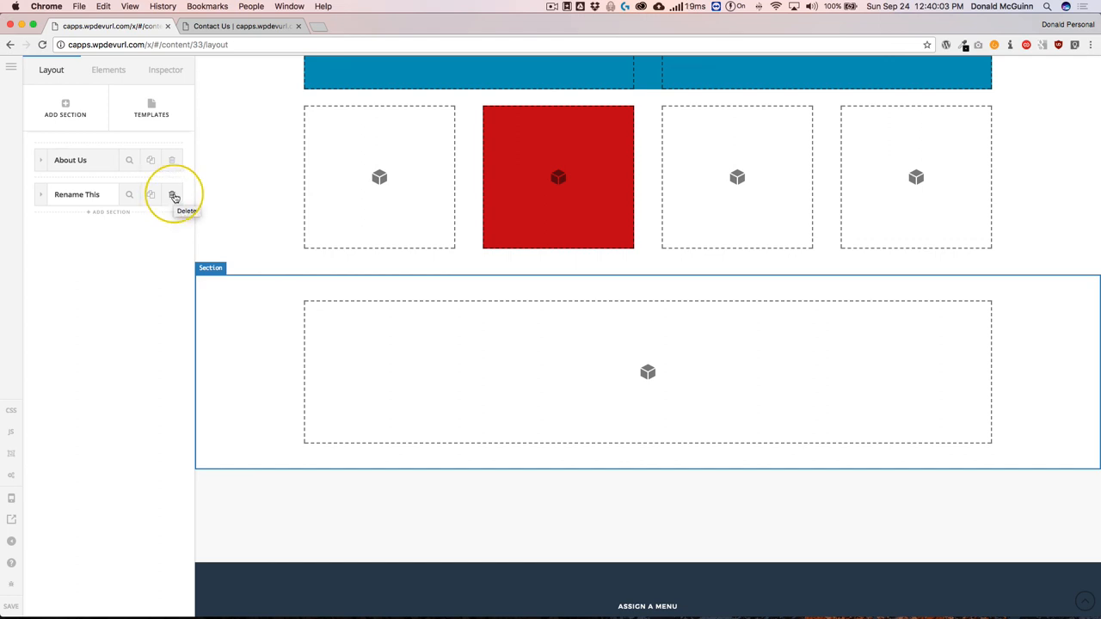
Delete the Rename This and About Us sections, leaving the page empty
click(172, 195)
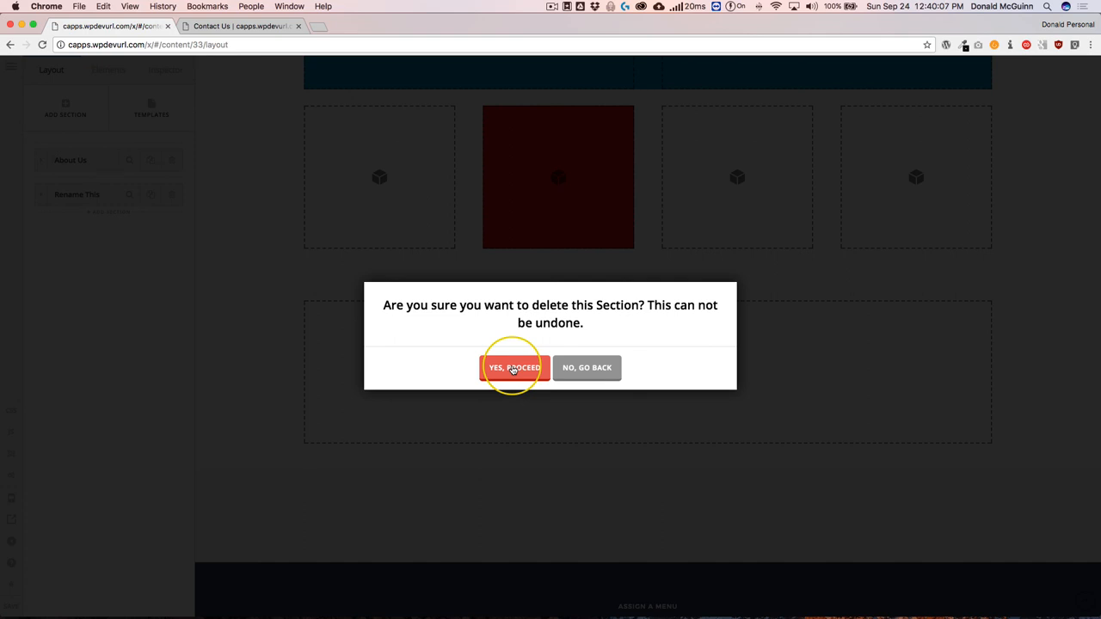
click(513, 368)
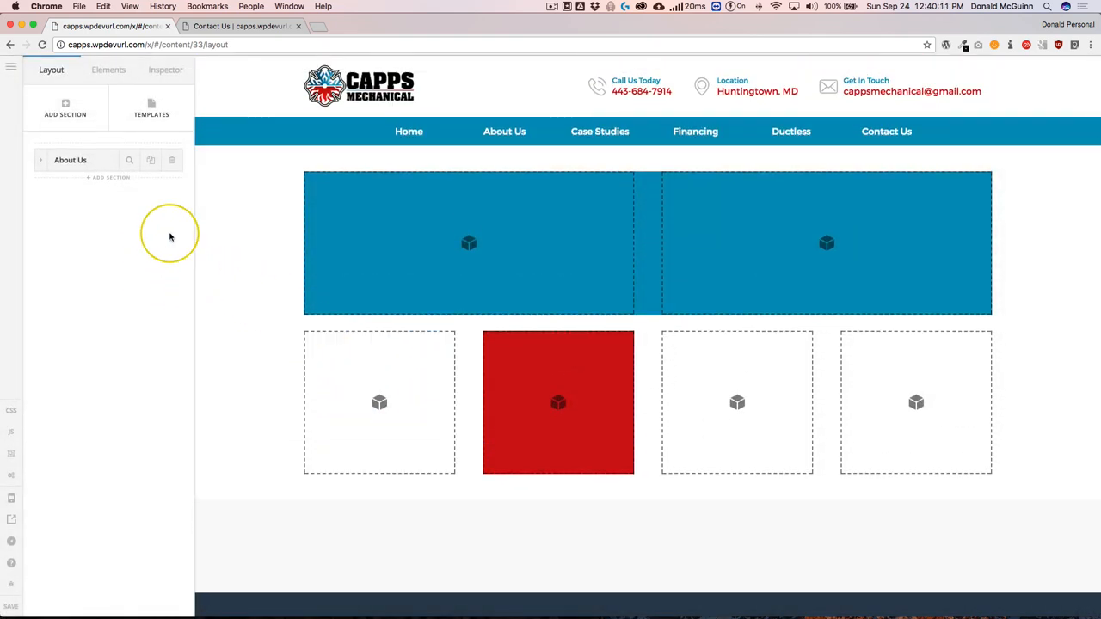
mouse_move(172, 162)
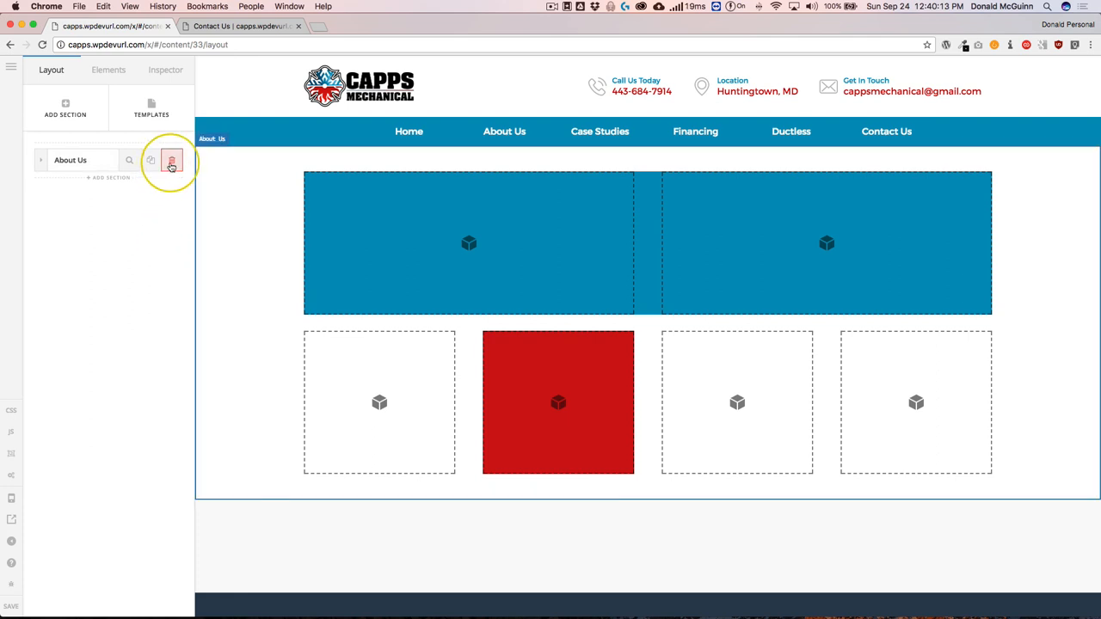
mouse_move(172, 161)
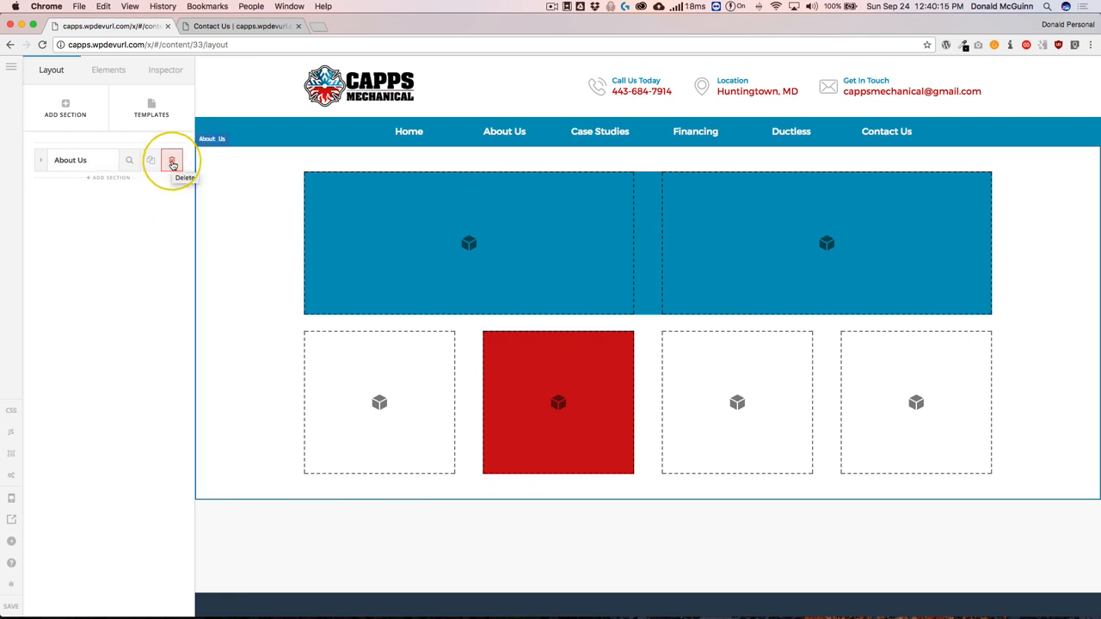
click(172, 162)
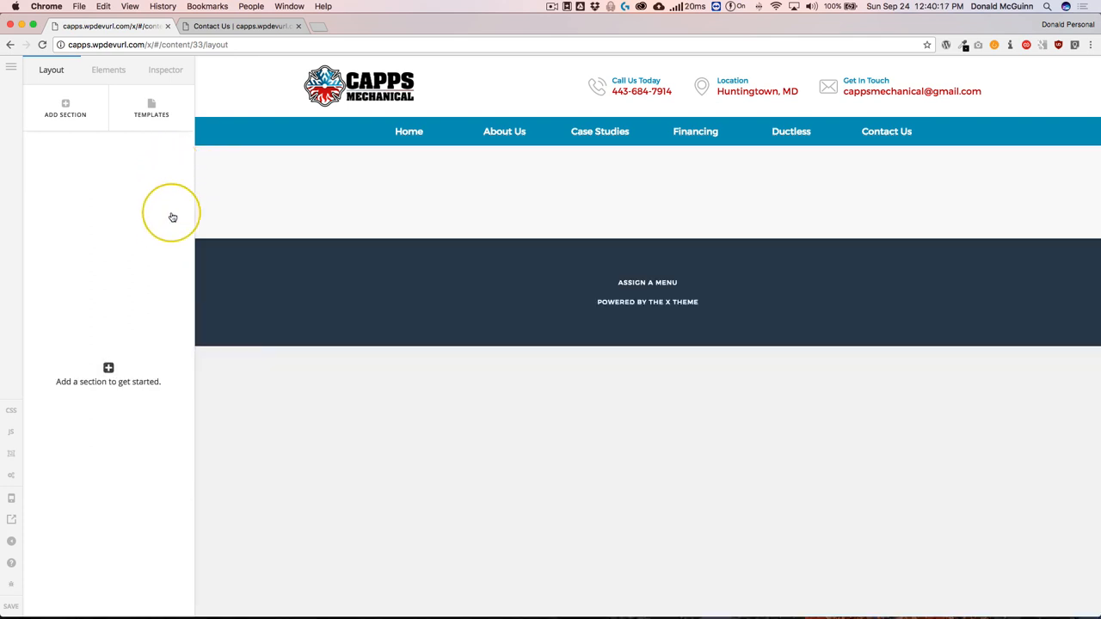